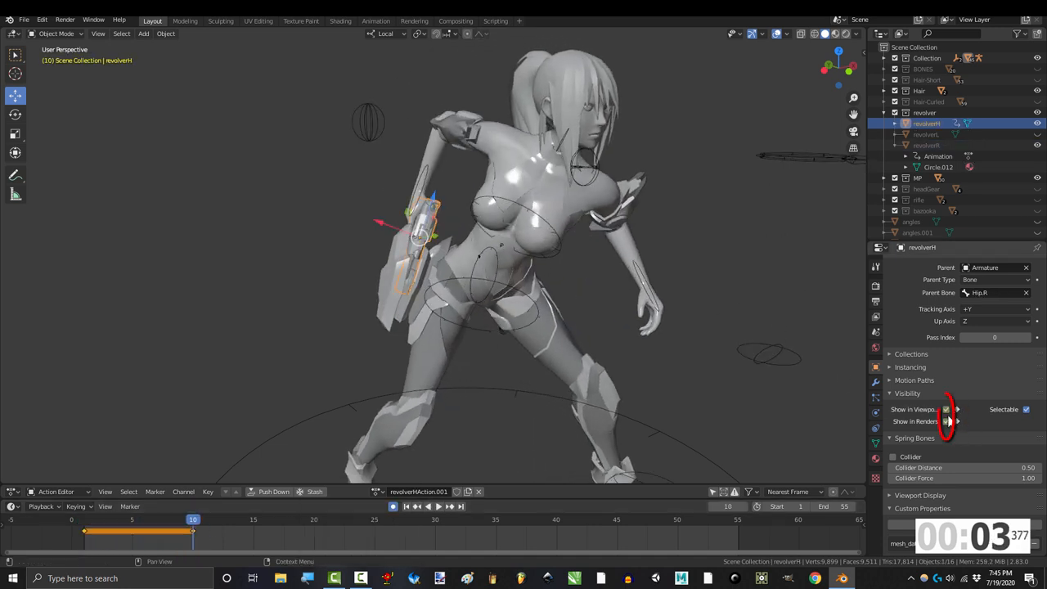
Select the hand revolver revolverR in the Outliner to show its Object Properties
{"action": "left_click", "coordinate": [922, 145]}
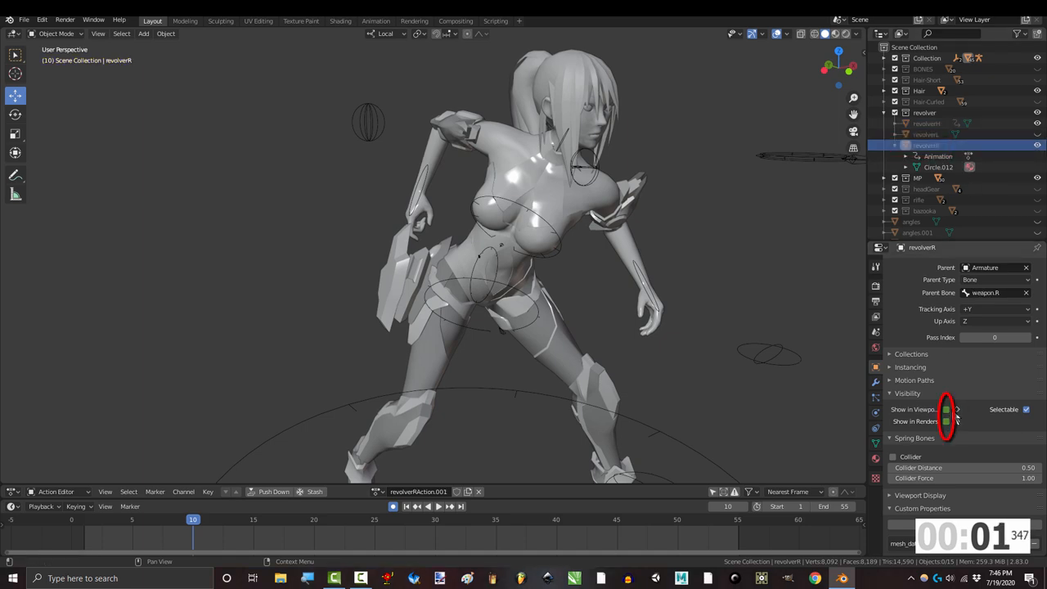